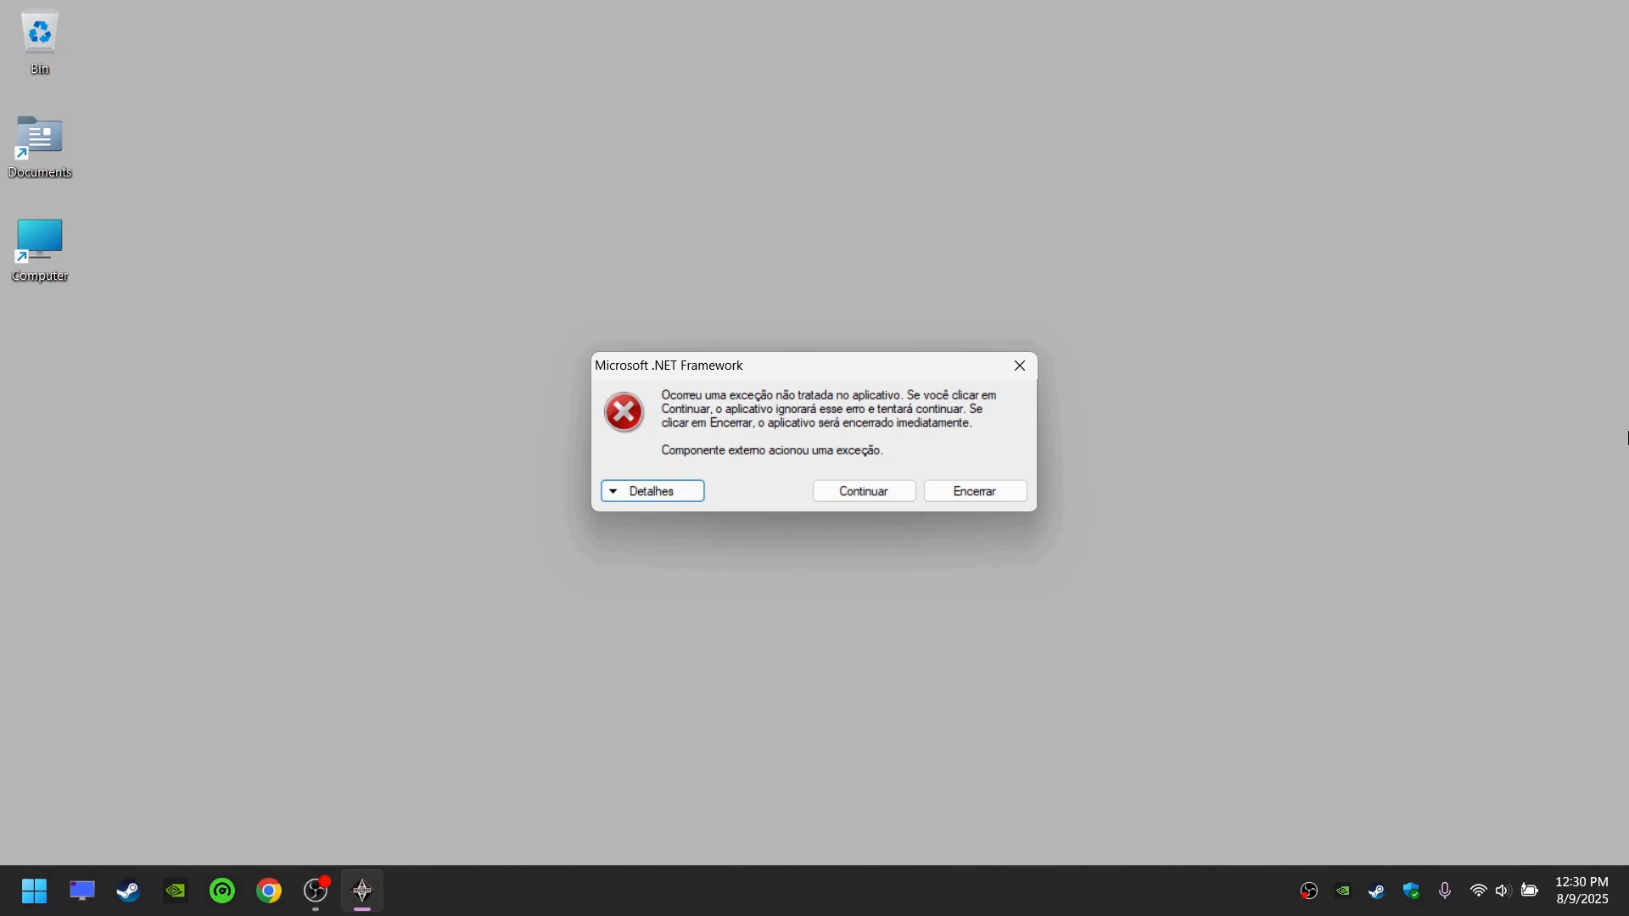
# Dismiss the Microsoft .NET Framework unhandled exception error dialog.
pyautogui.click(972, 490)
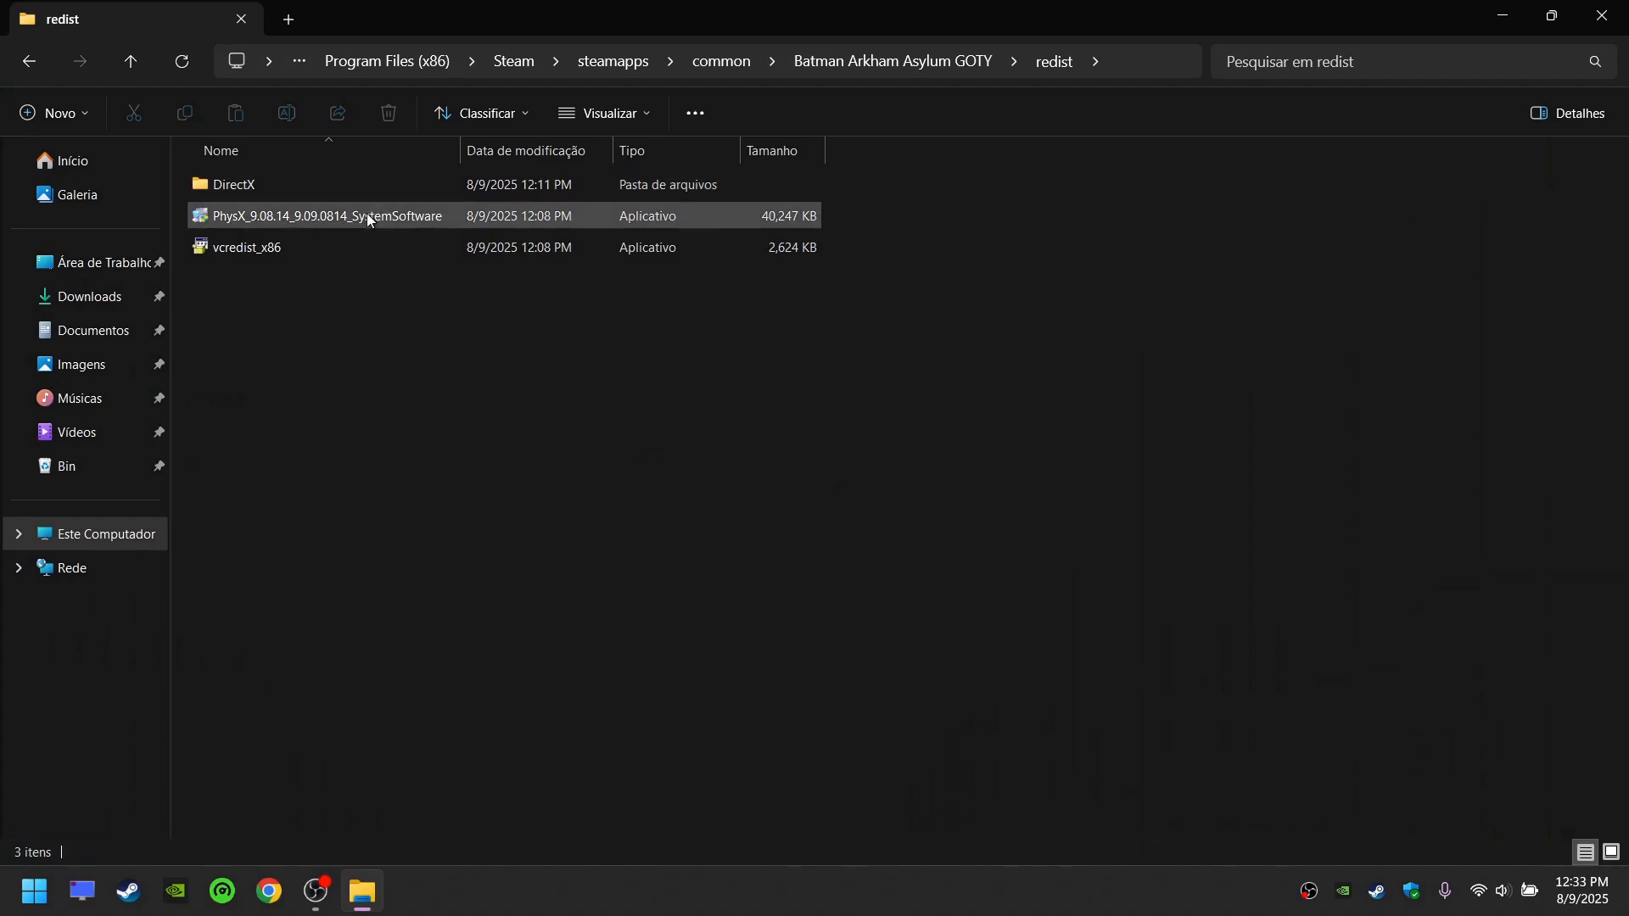
# Run PhysX_9.08.14_9.09.0814_SystemSoftware from the Batman Arkham Asylum GOTY redist folder.
pyautogui.doubleClick(325, 215)
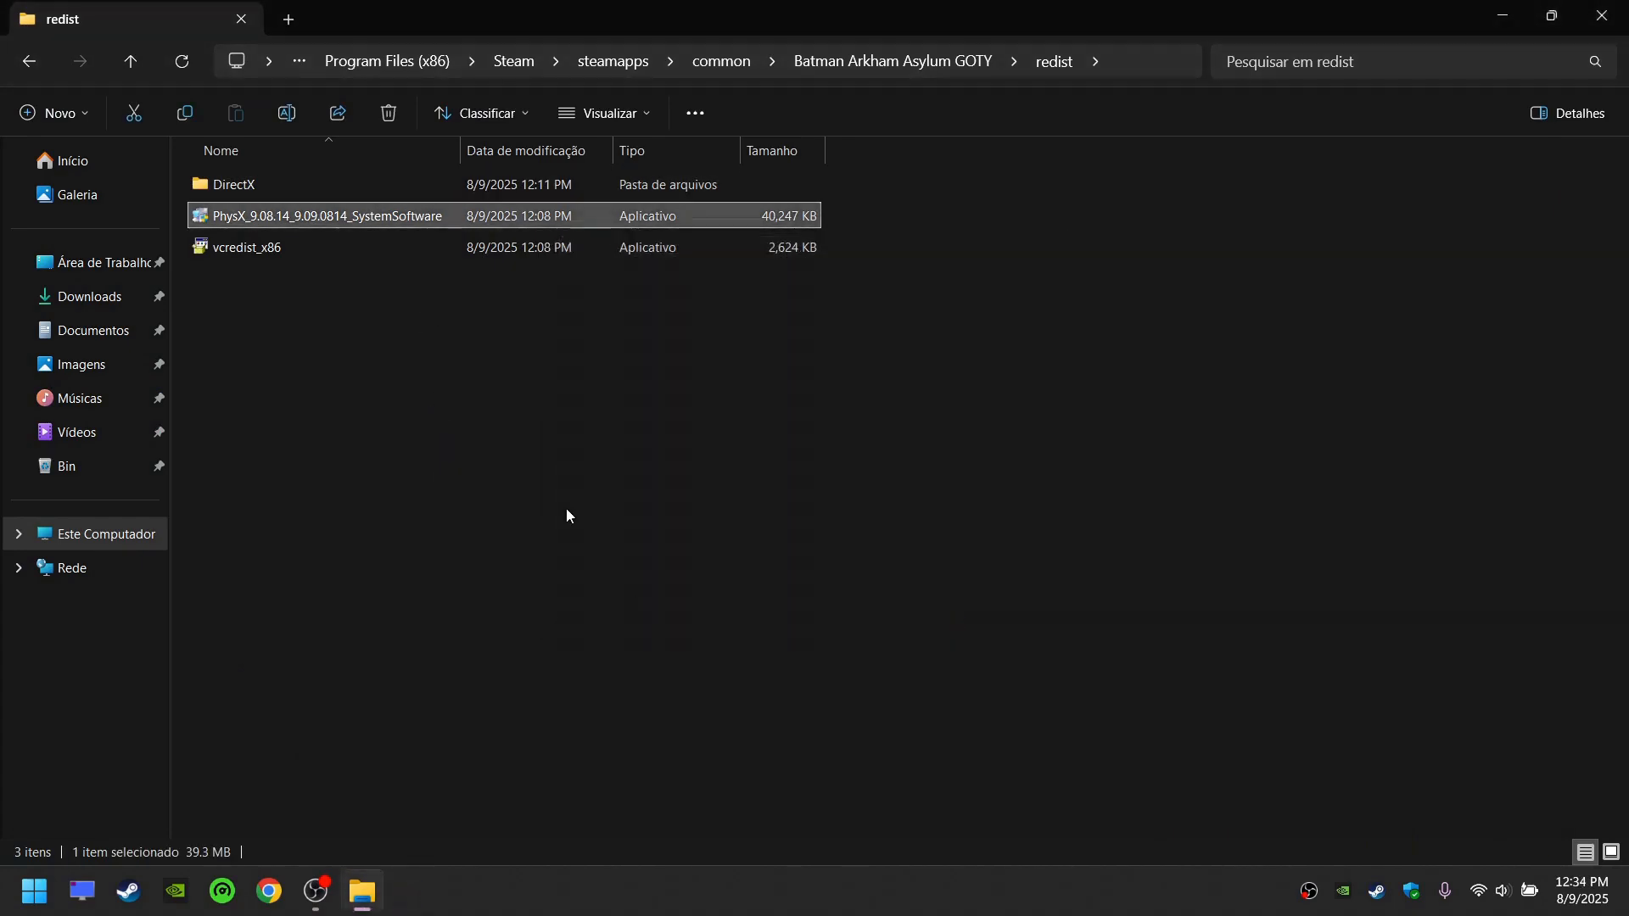
pyautogui.moveTo(700, 575)
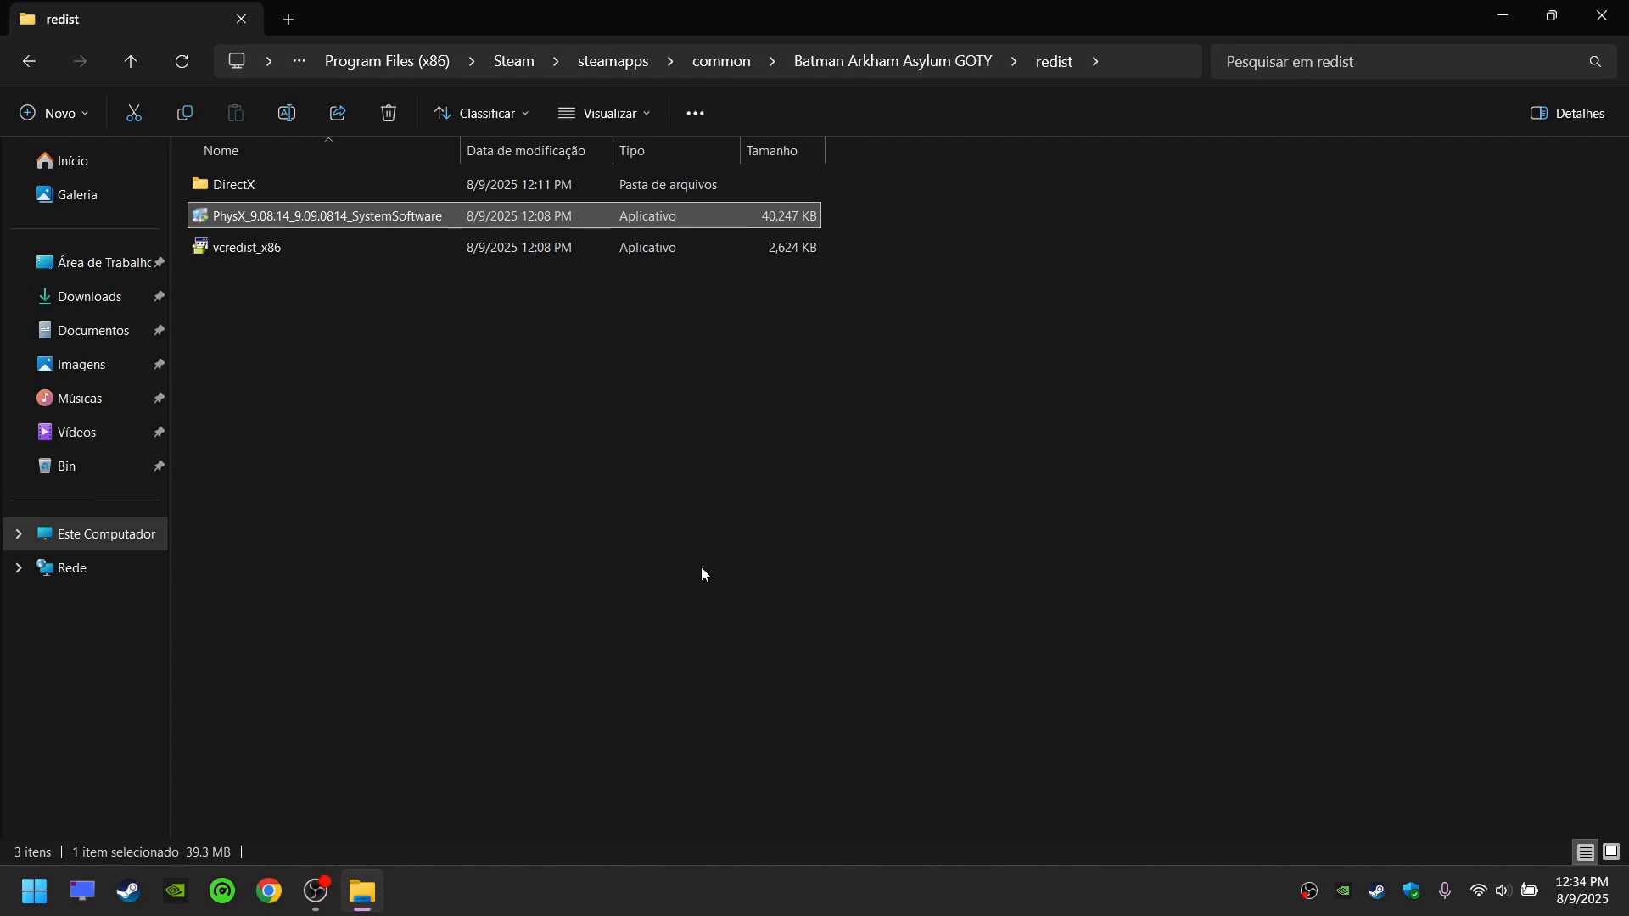
pyautogui.click(268, 898)
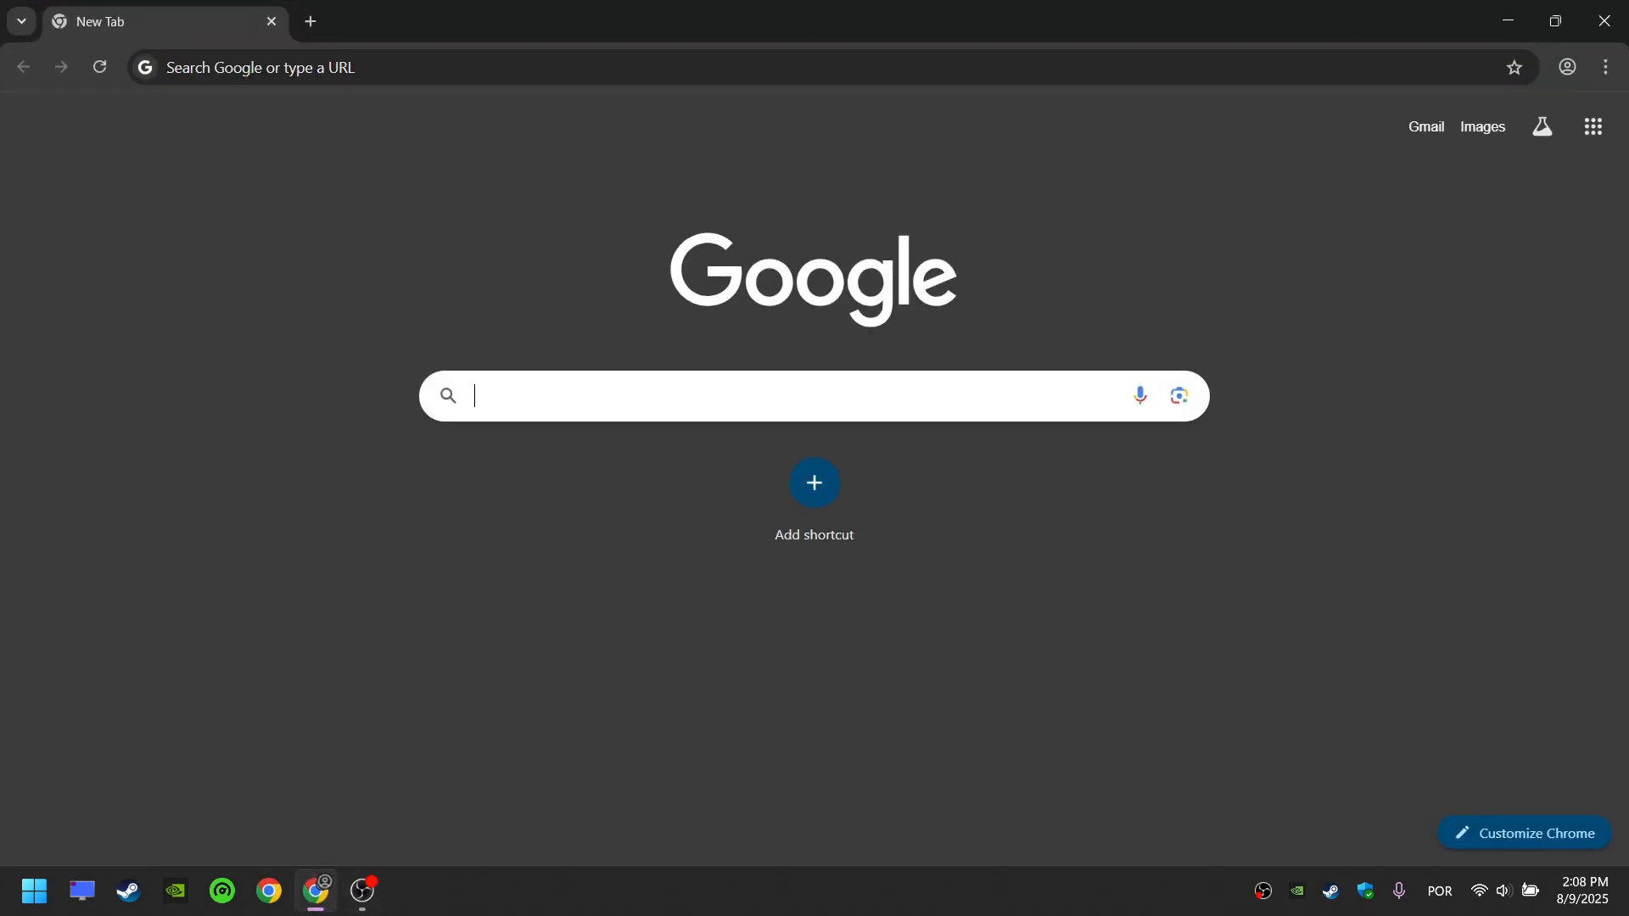
# Search Google for 'nvidia physx lega' and open NVIDIA's PhysX Legacy System Software page.
pyautogui.write('nvidia physx legacy')
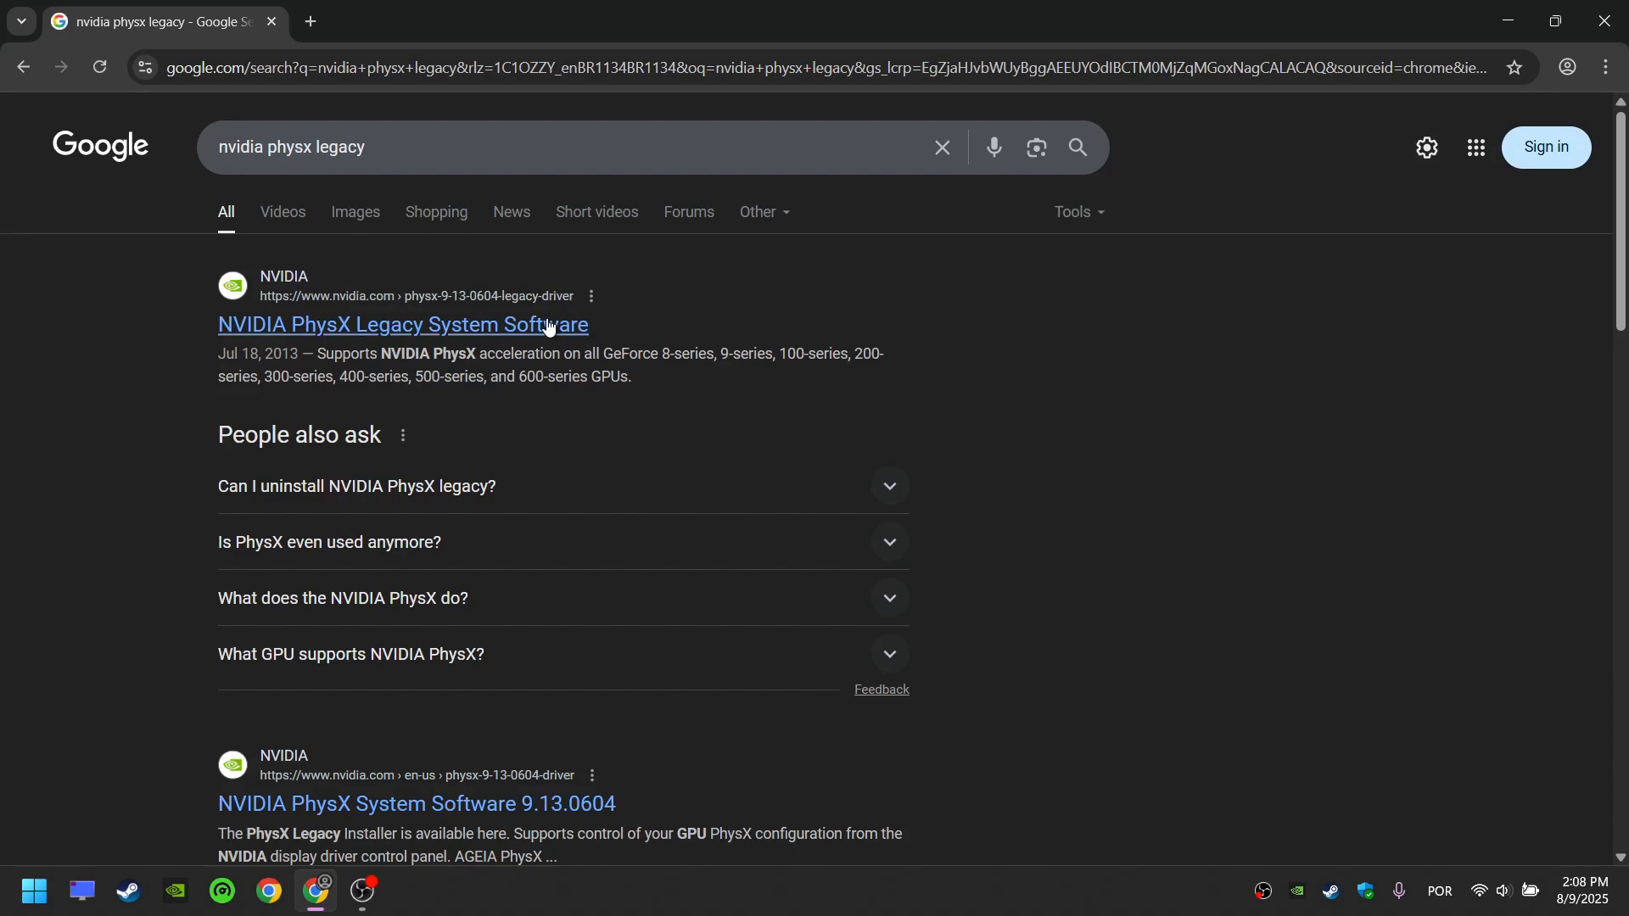
pyautogui.click(402, 324)
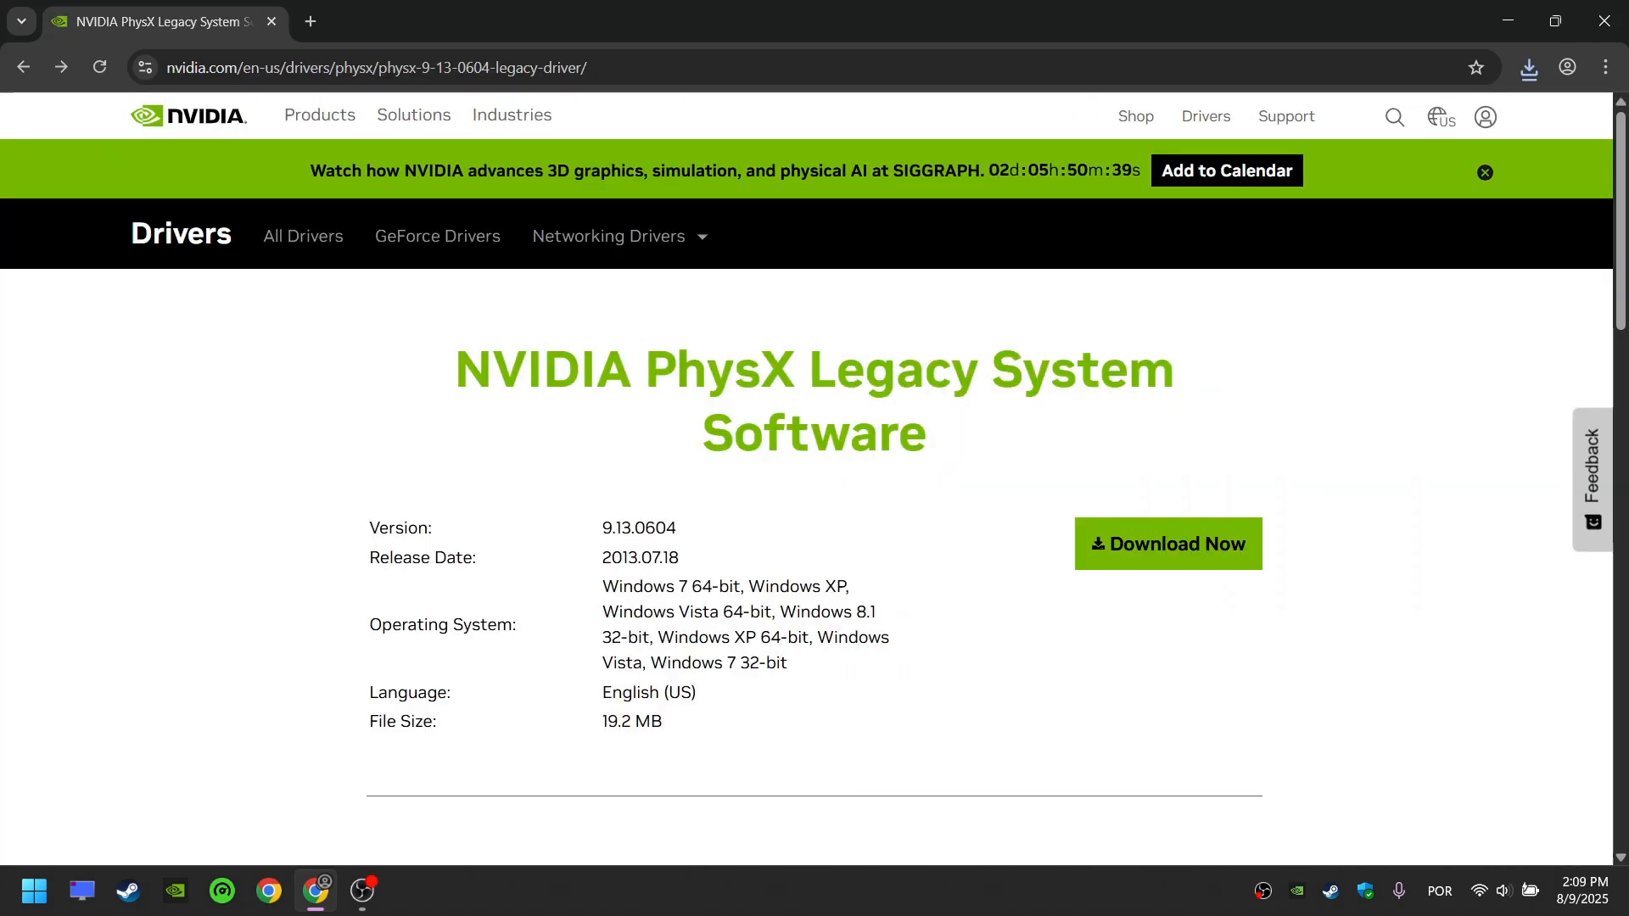
# Select and copy the PhysX Legacy System Software driver page URL from the address bar.
pyautogui.click(373, 68)
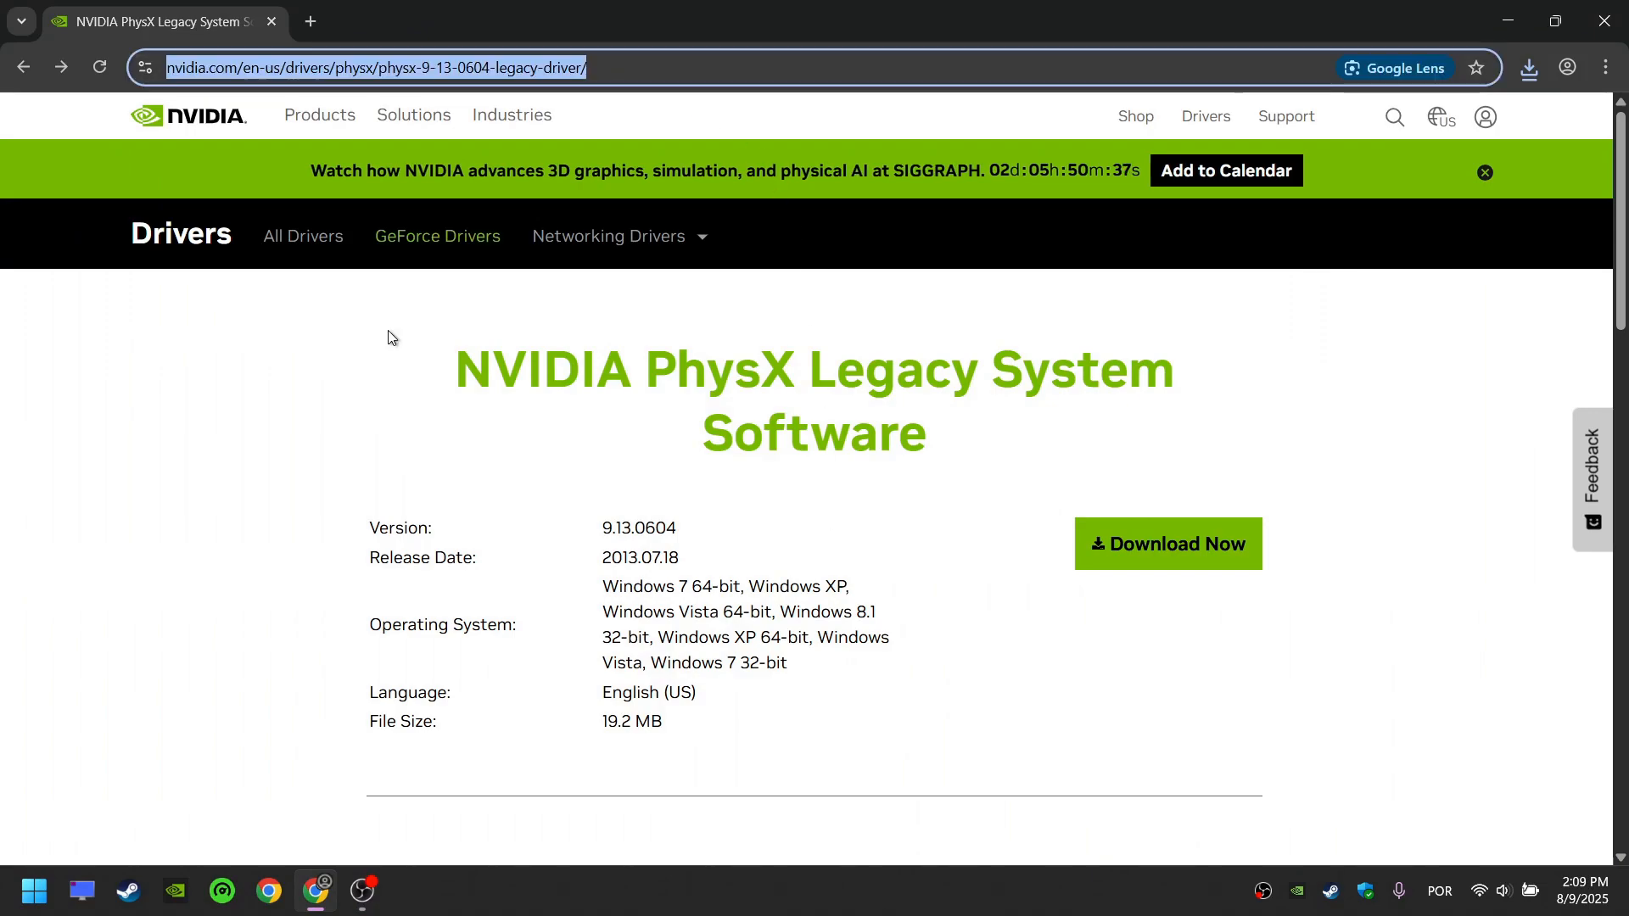
pyautogui.click(561, 21)
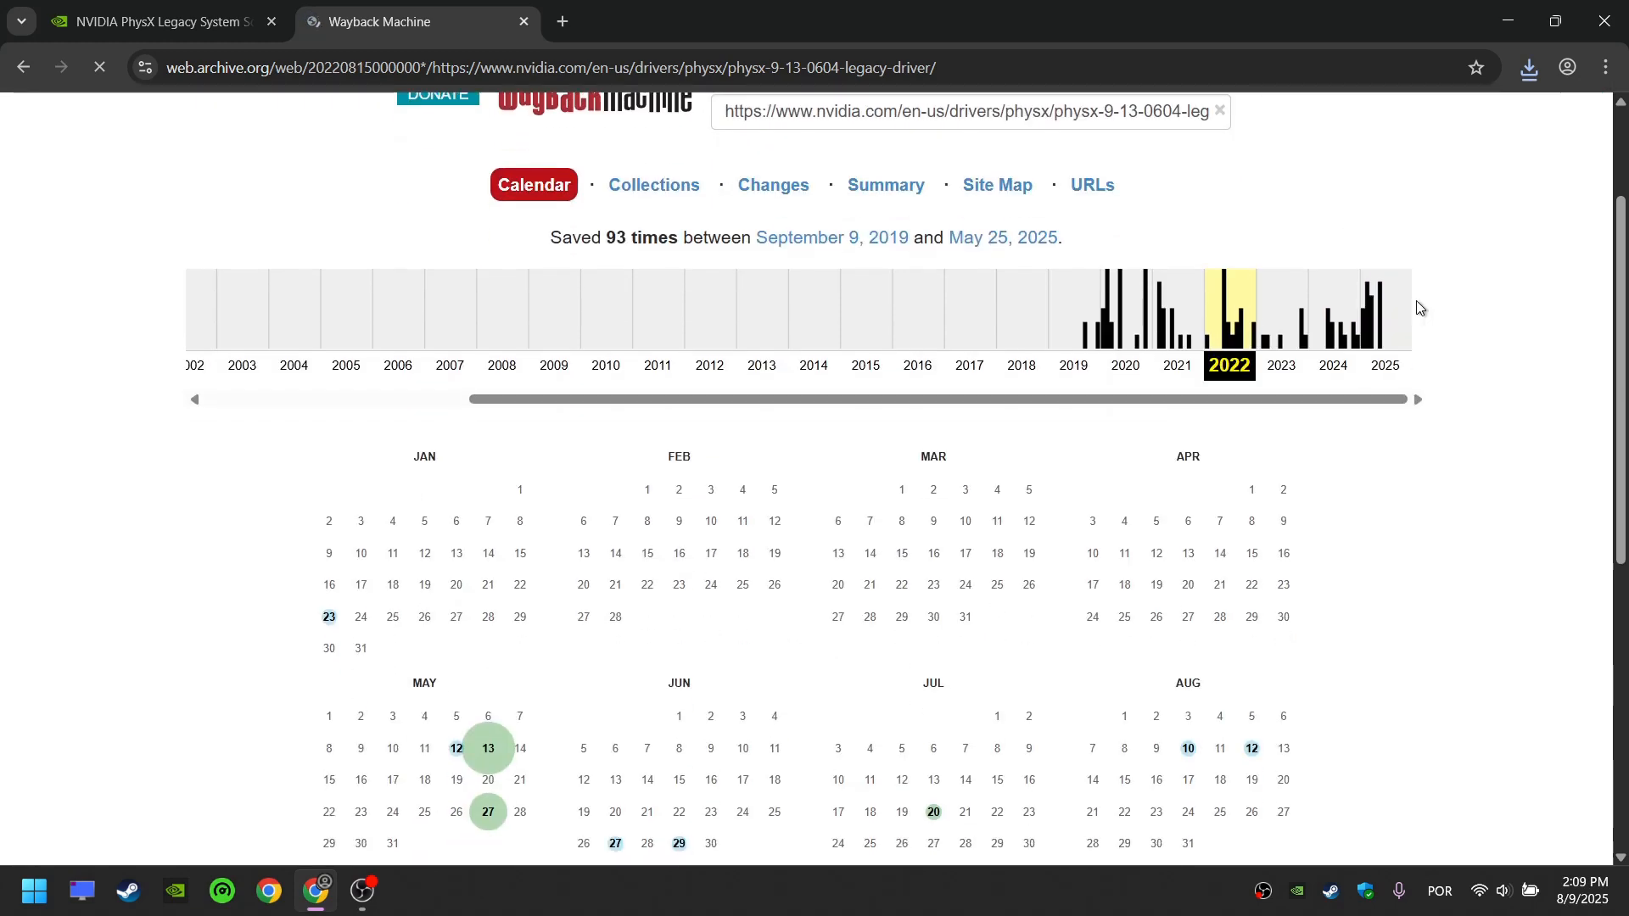
# Open the May 13, 2022 03:27:16 snapshot, then launch the PhysX Legacy installer from the desktop.
pyautogui.click(487, 747)
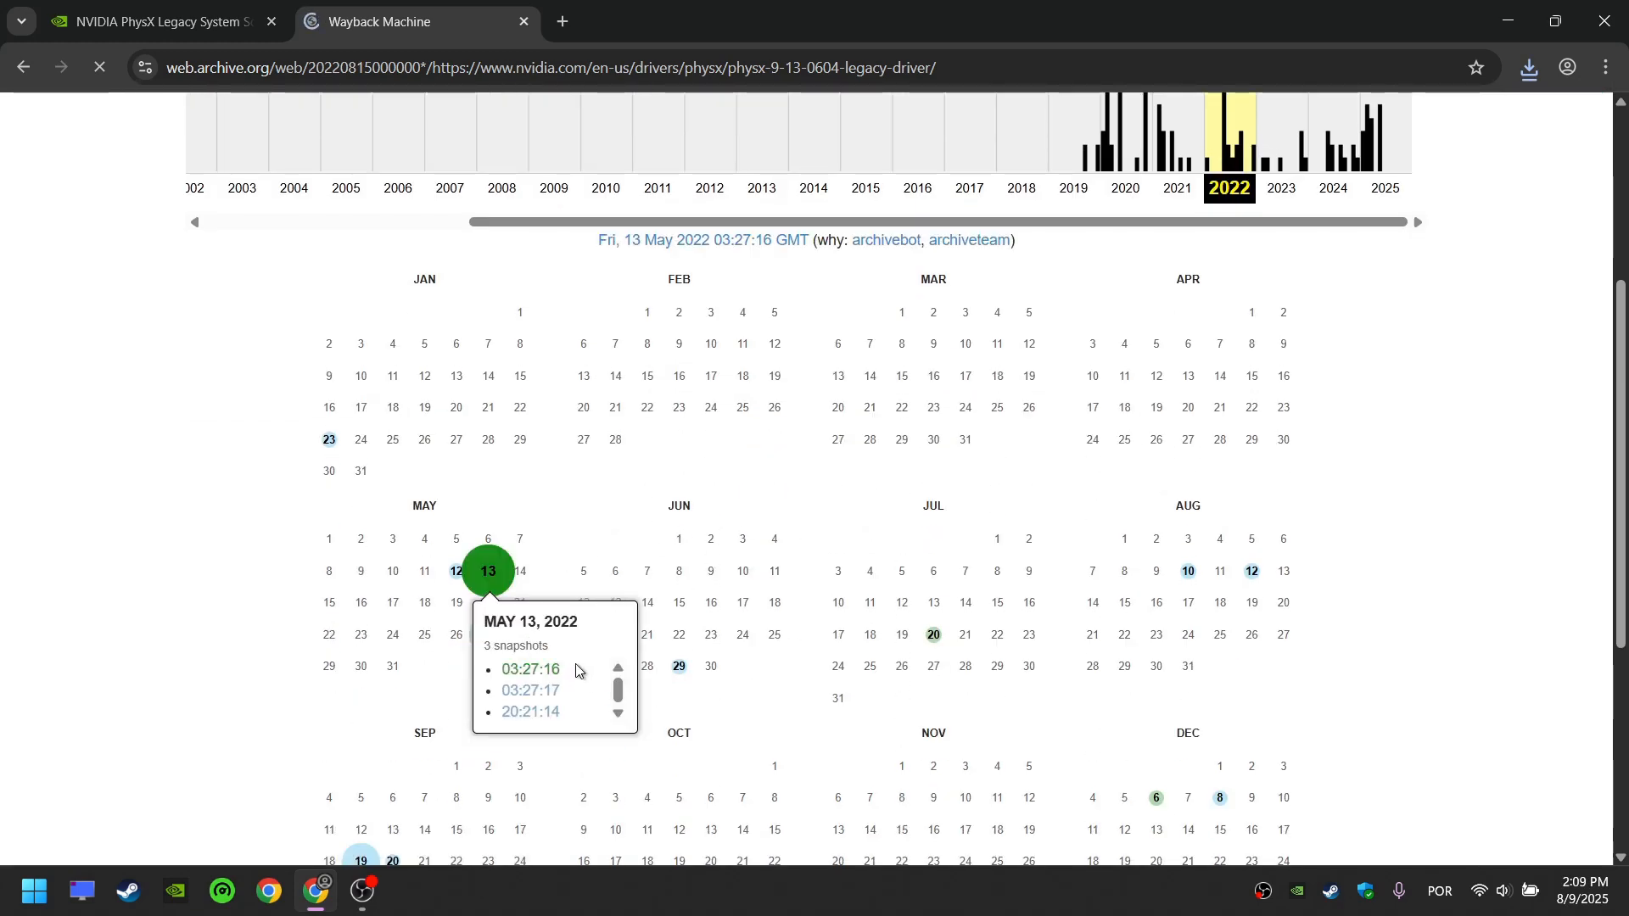
pyautogui.click(529, 693)
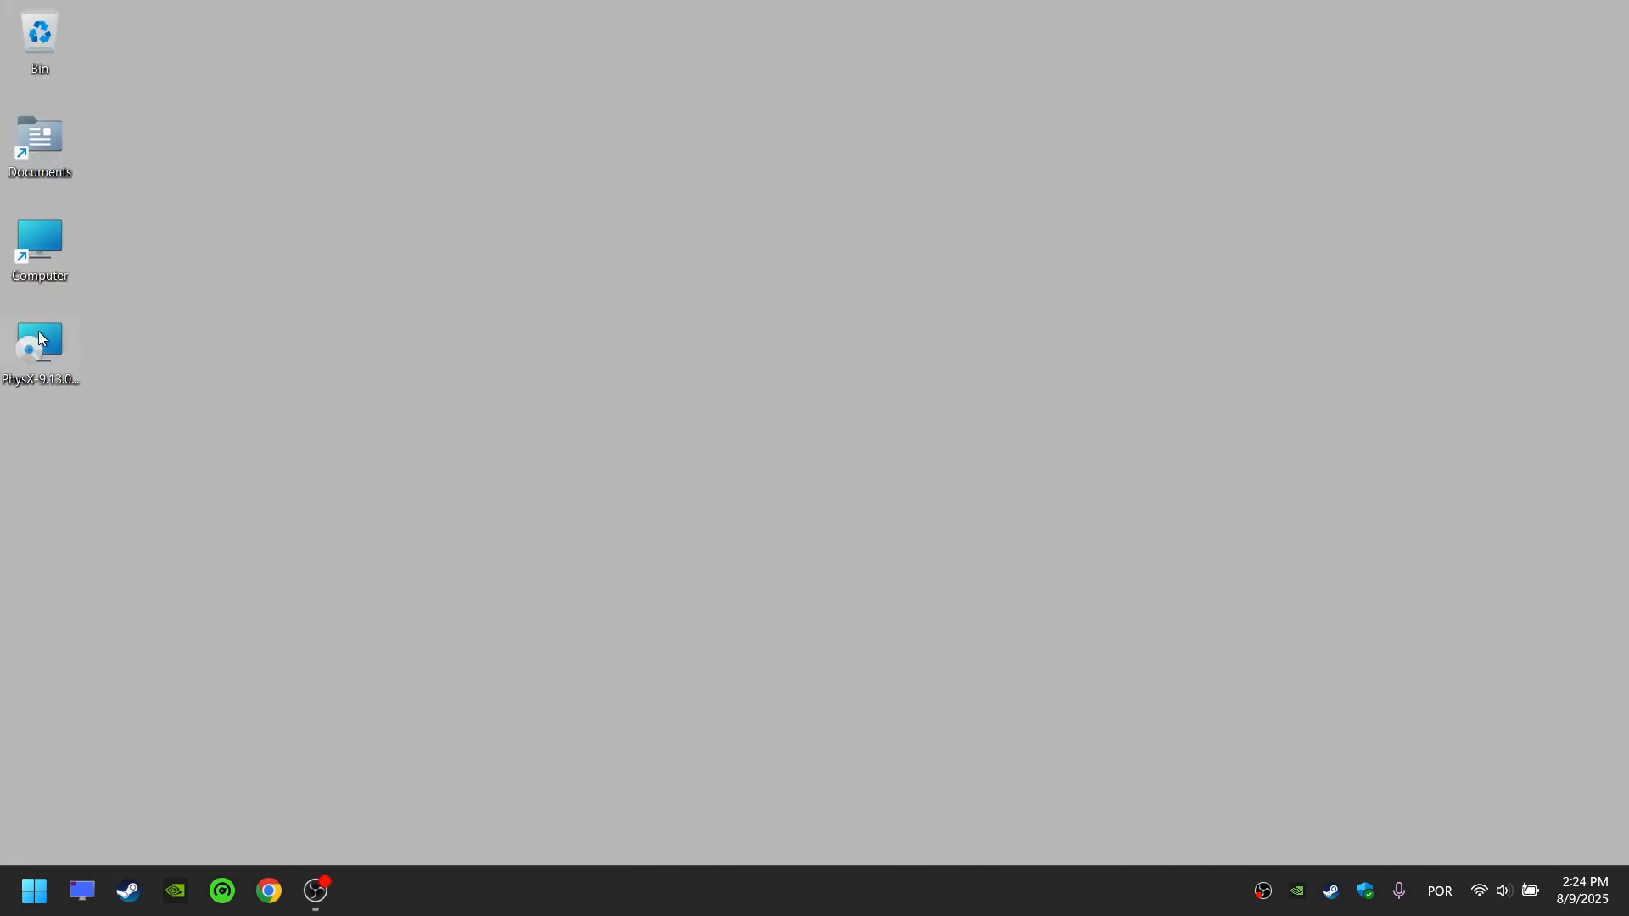
pyautogui.doubleClick(39, 346)
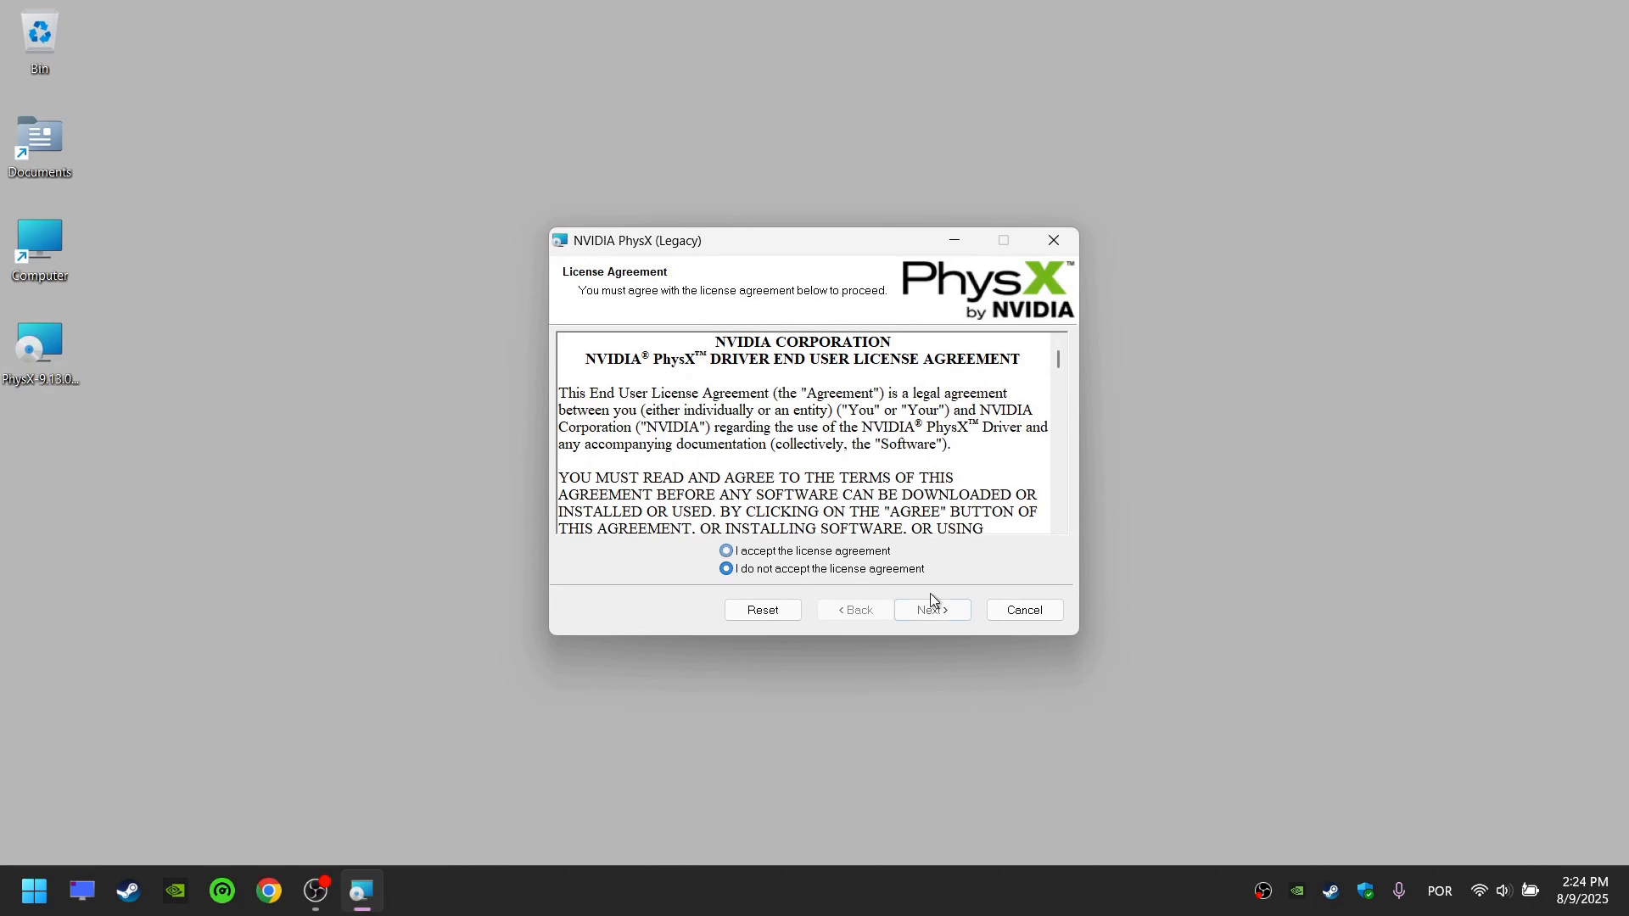